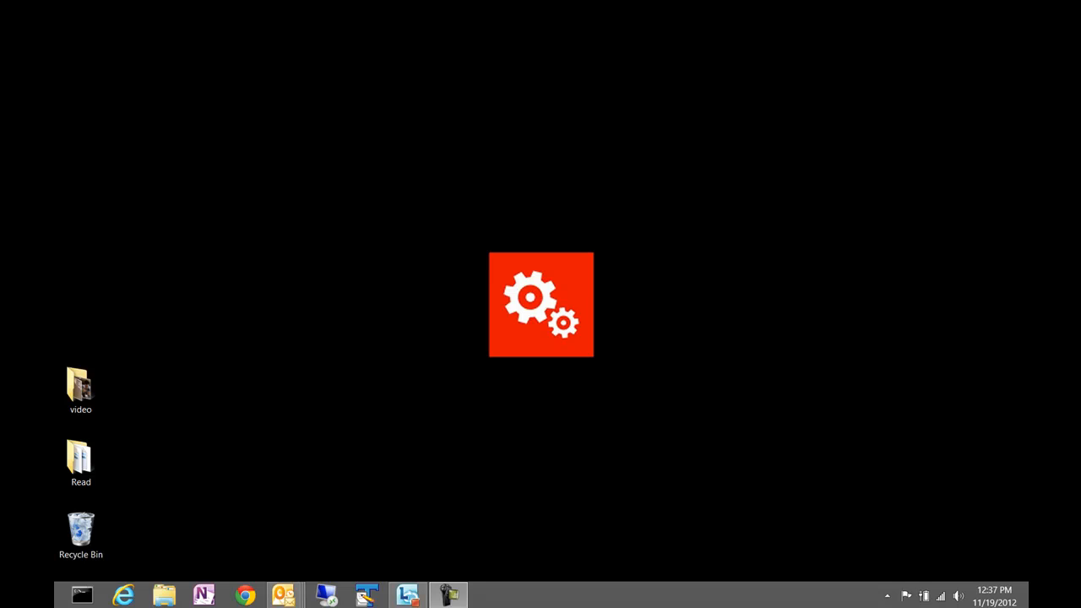
mouse_move(630, 431)
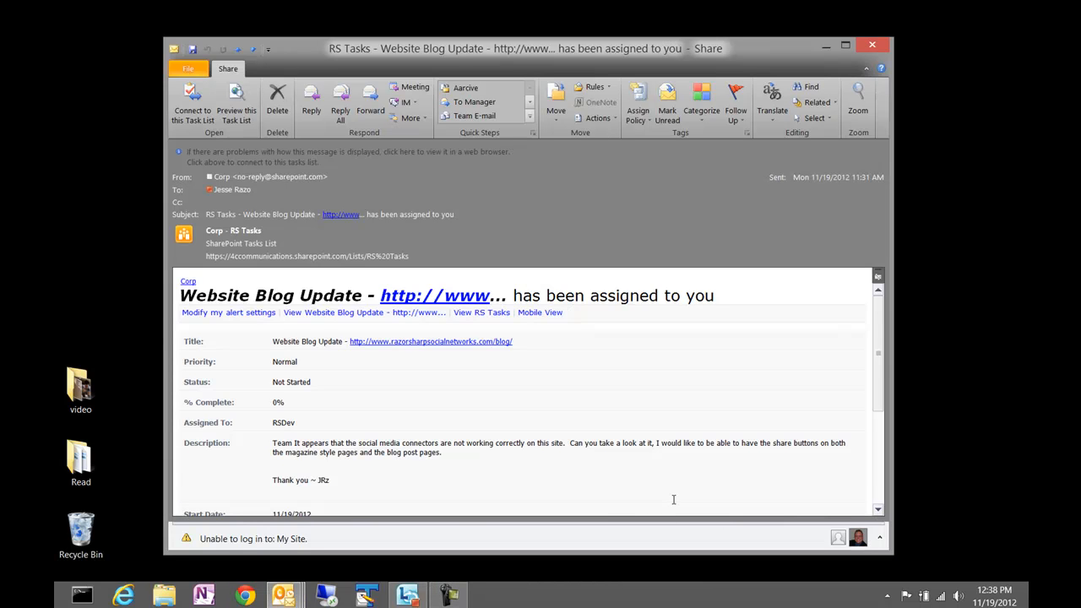
mouse_move(682, 471)
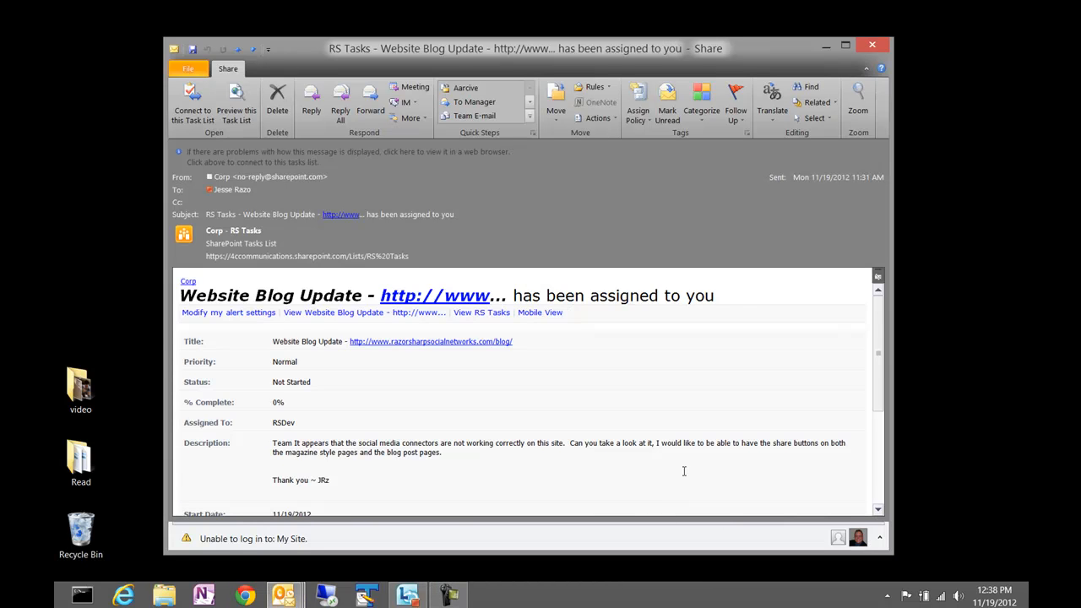
Maximize the assignment email and follow its 'View Website Blog Update' link to SharePoint
left_click(838, 40)
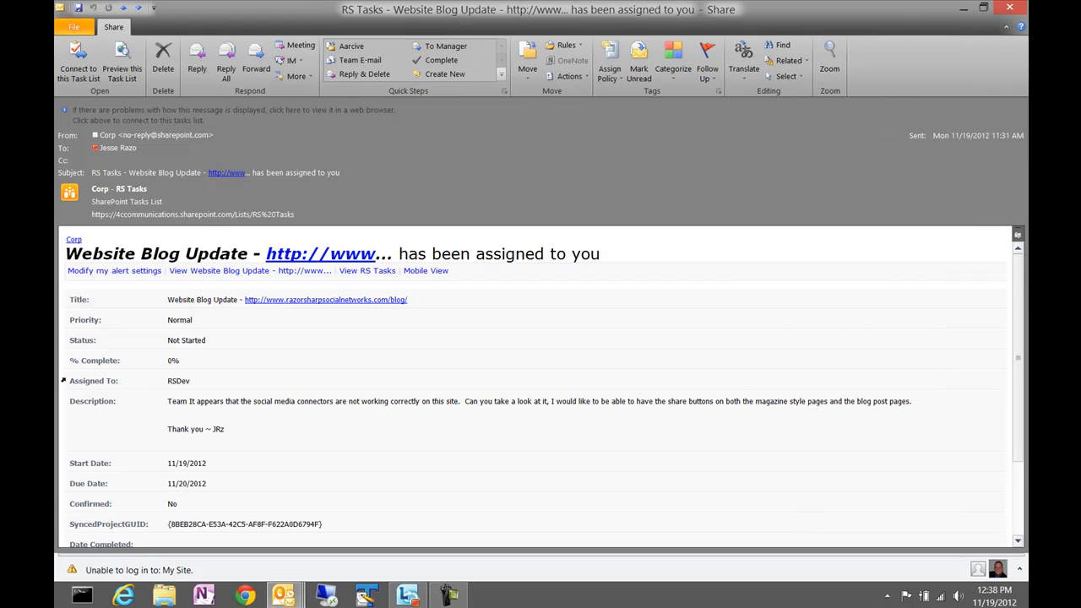
left_click(179, 382)
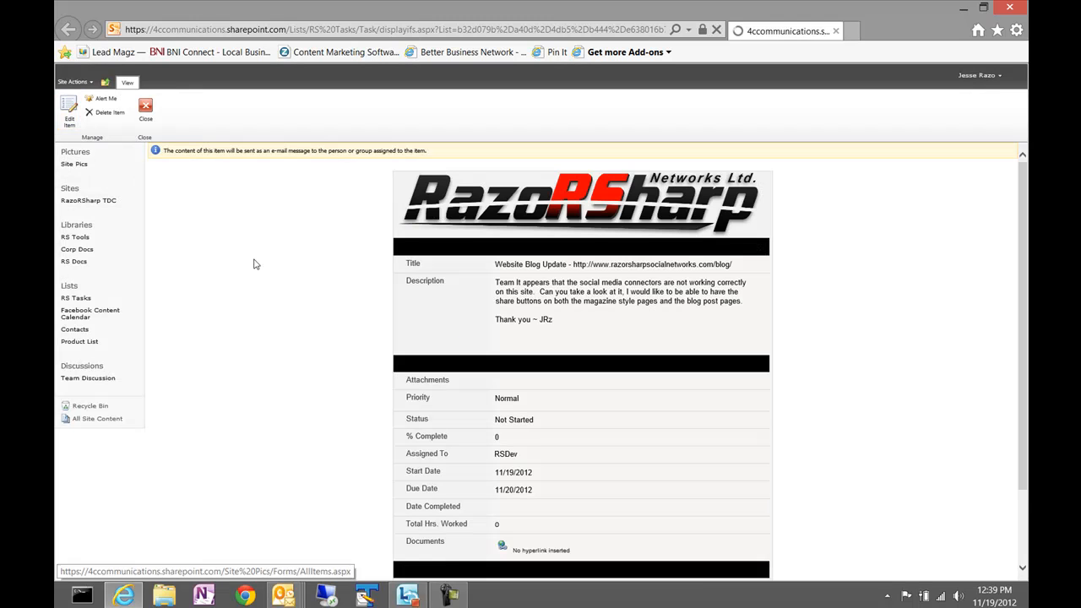
View the full RS Tasks > All Tasks list, then return to the Outlook assignment email
left_click(61, 112)
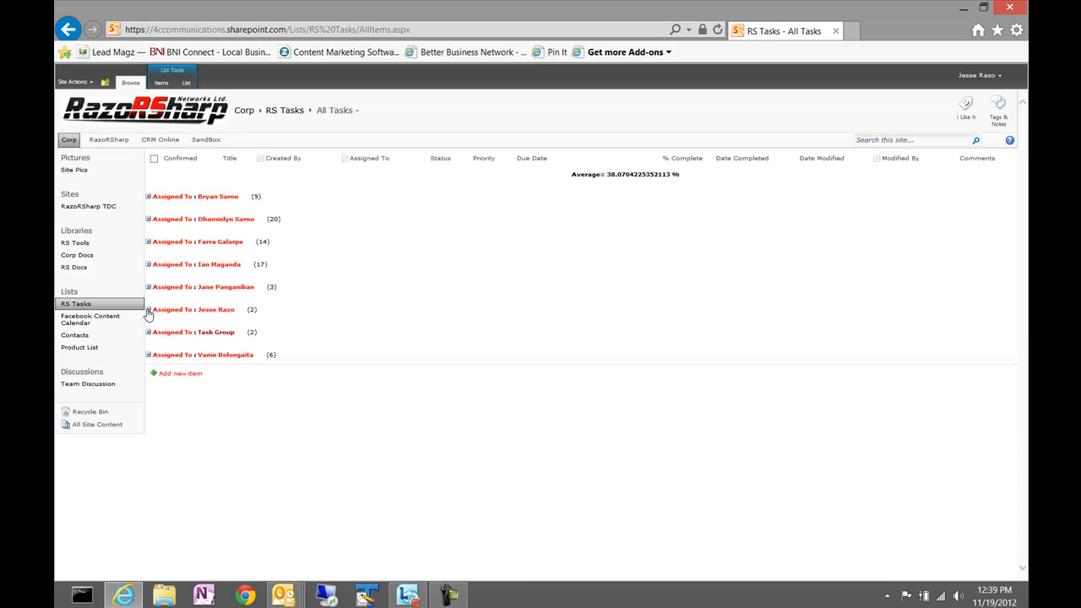
left_click(149, 311)
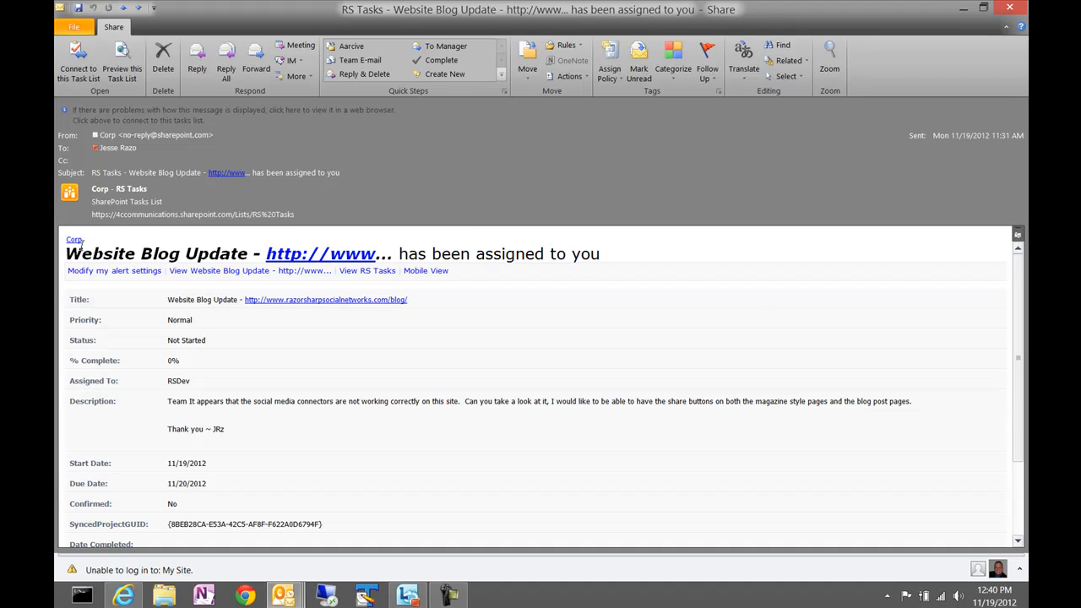
mouse_move(74, 240)
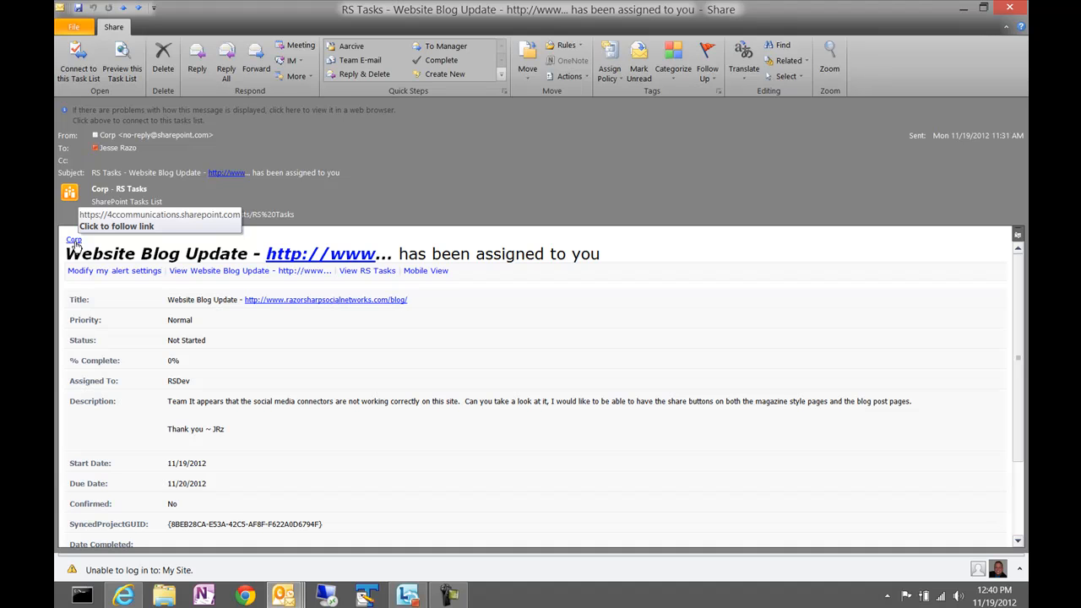
Follow the SharePoint Tasks List URL in the message header to the SharePoint Corp home page
left_click(74, 240)
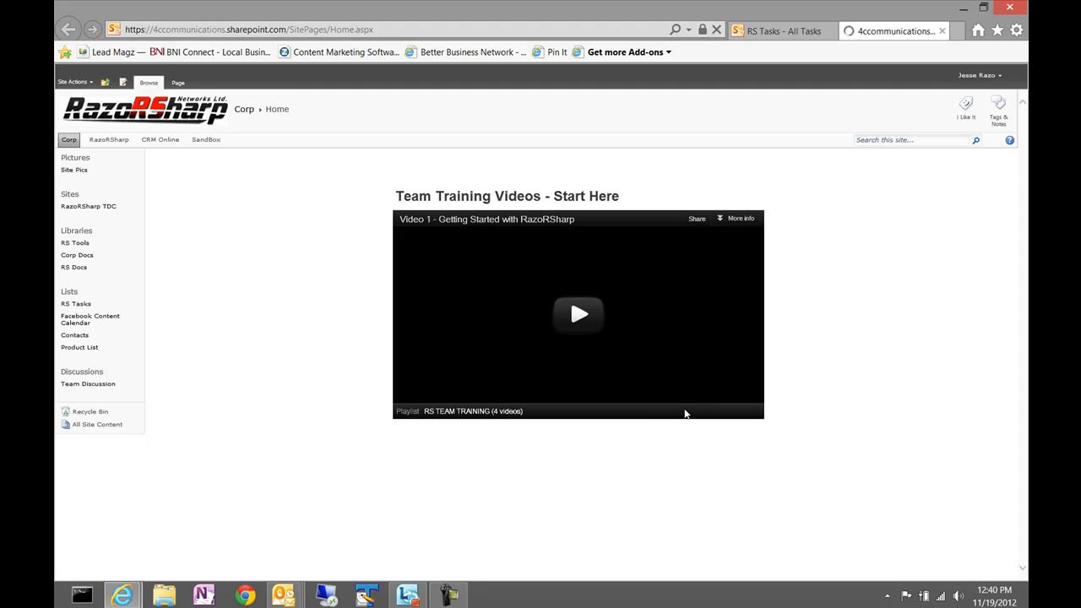
left_click(76, 304)
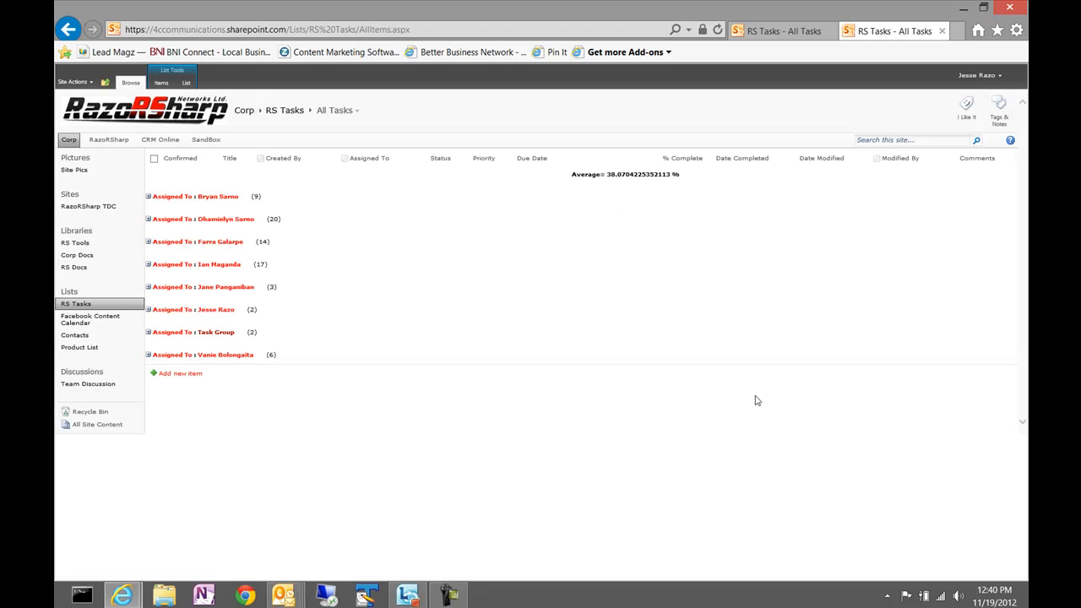
left_click(152, 311)
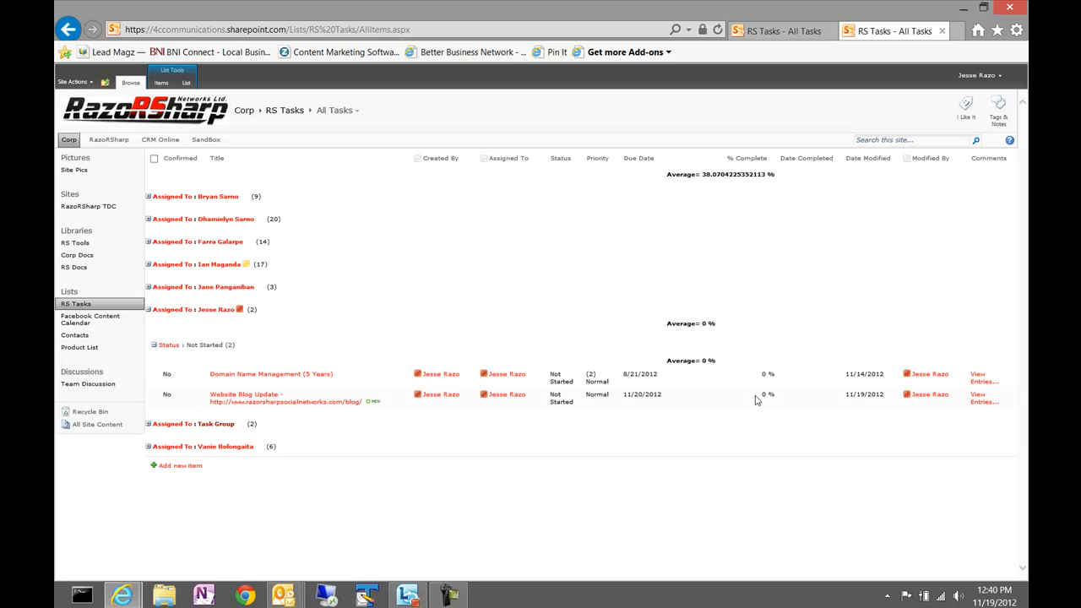
mouse_move(367, 439)
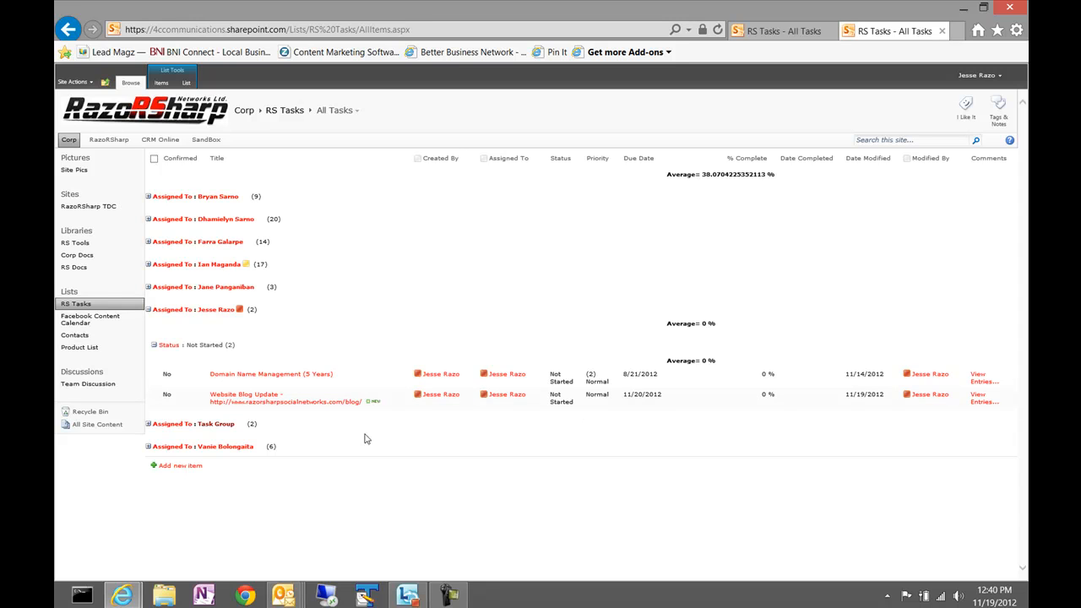
mouse_move(93, 426)
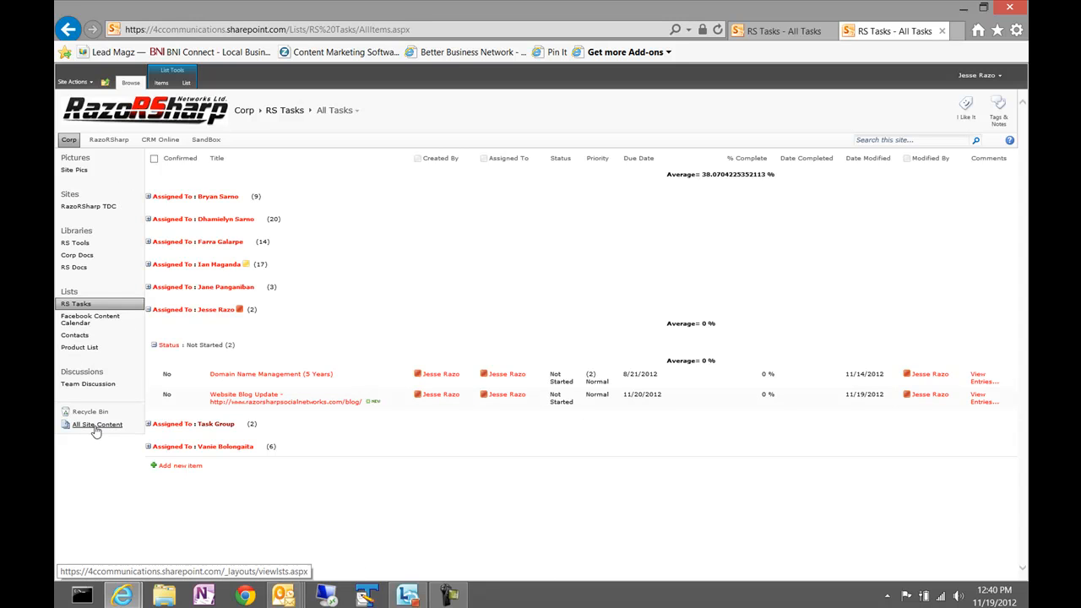
Browse All Site Content, then open the new-mail alert showing Website Blog Update reassigned to RSDev
left_click(96, 424)
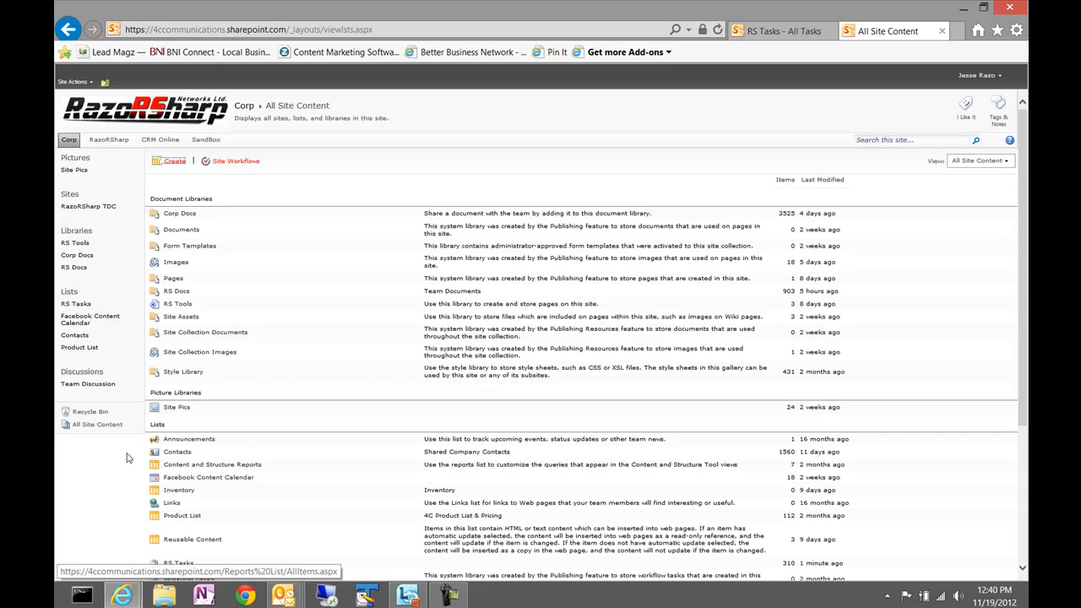
scroll("down", 3)
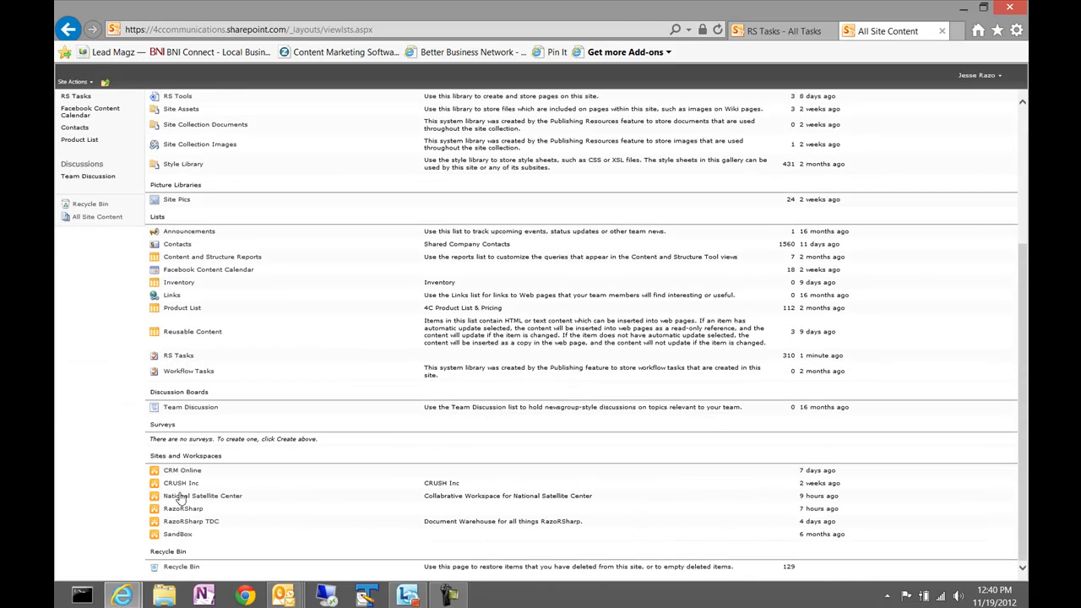
mouse_move(111, 420)
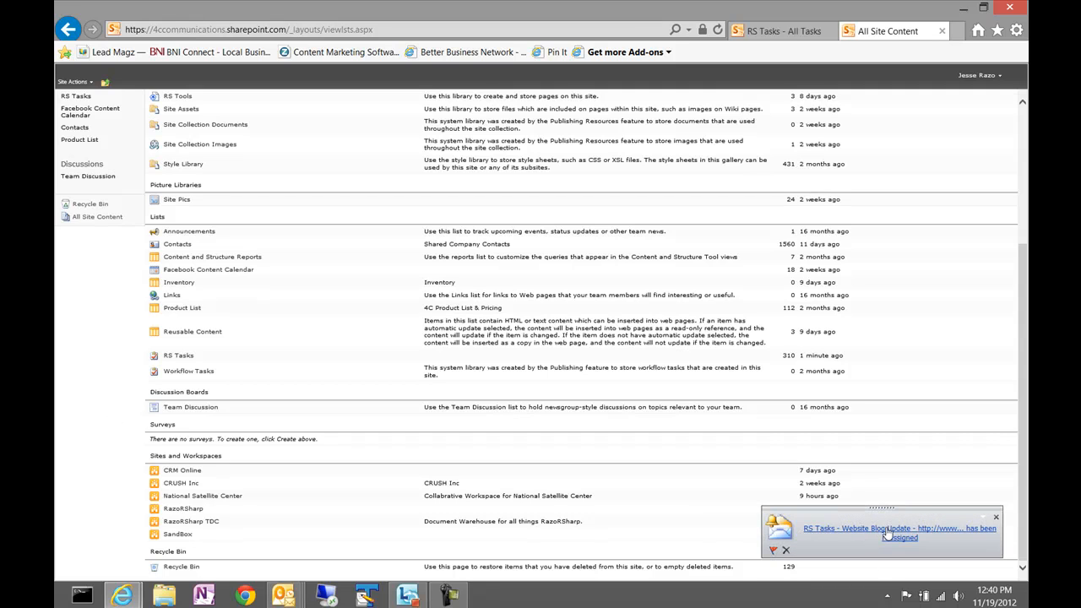
left_click(908, 534)
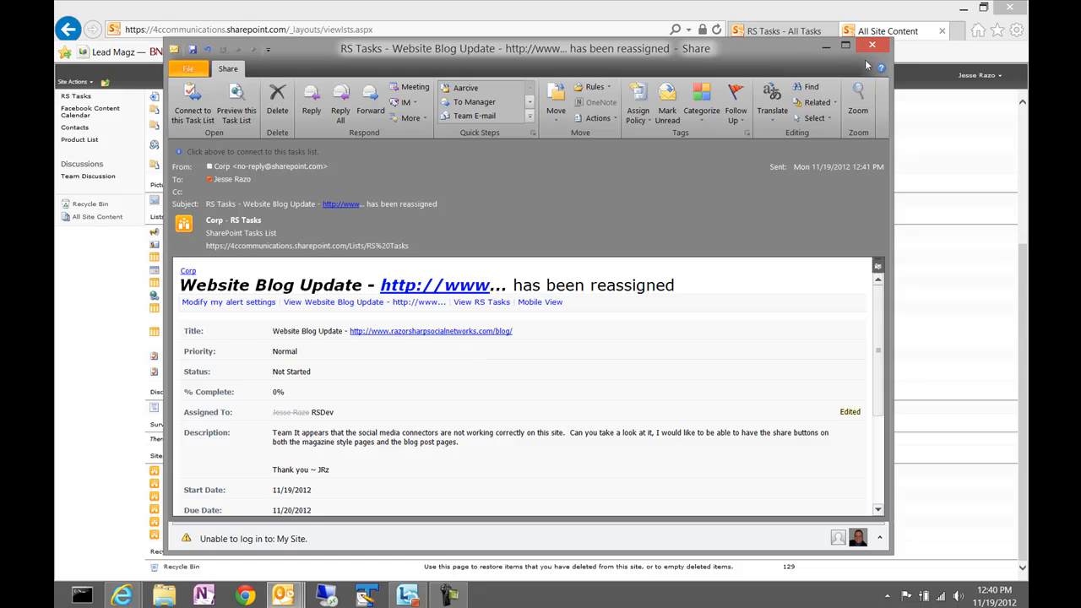
Close the reassignment notification and switch to the 'RS Tasks - All Tasks' browser tab
left_click(865, 49)
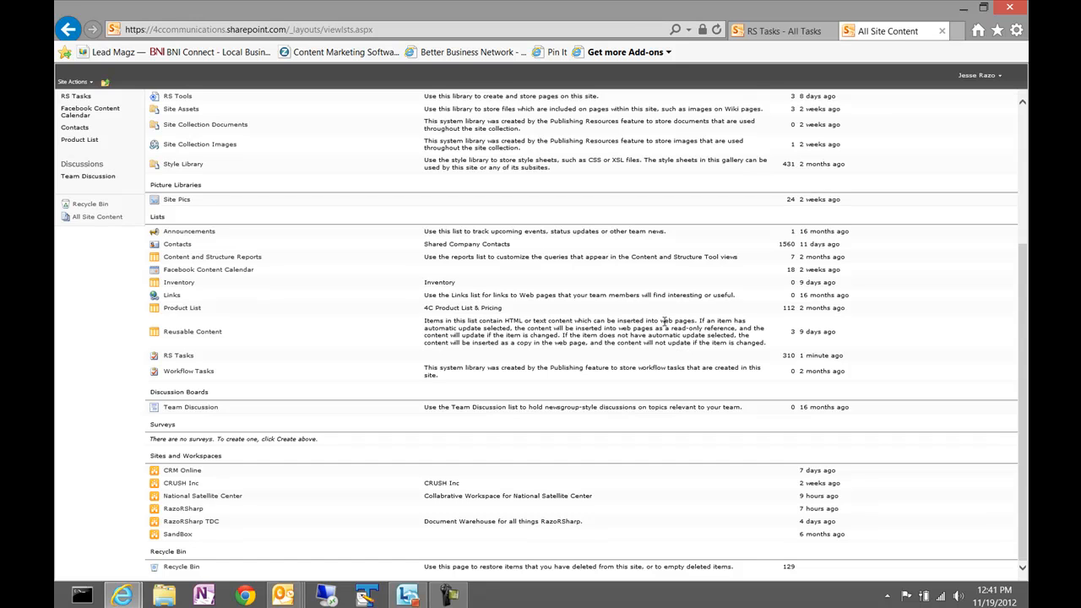
mouse_move(730, 213)
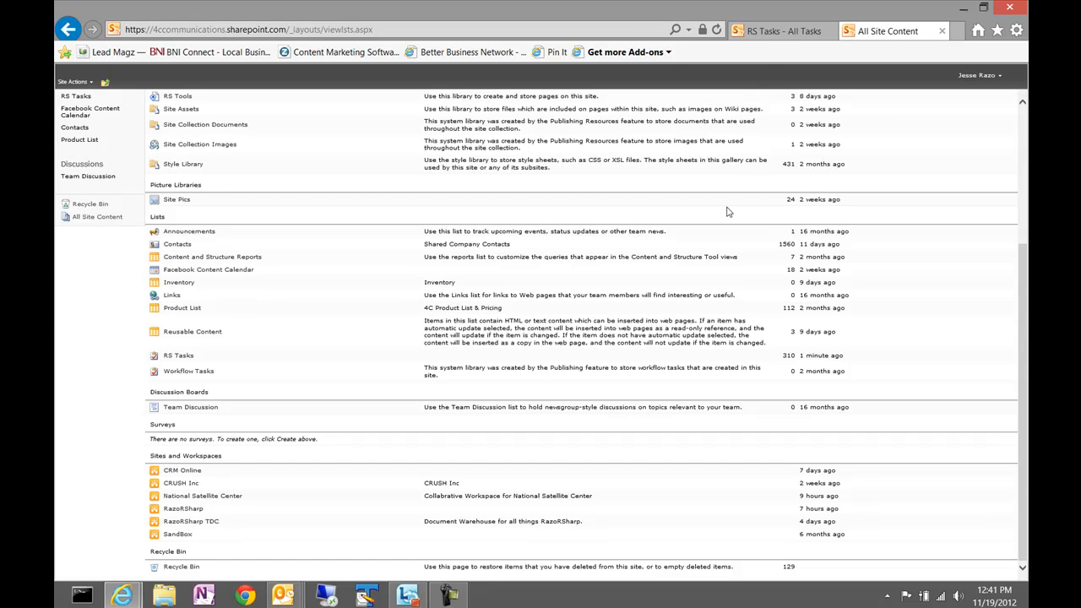
left_click(179, 354)
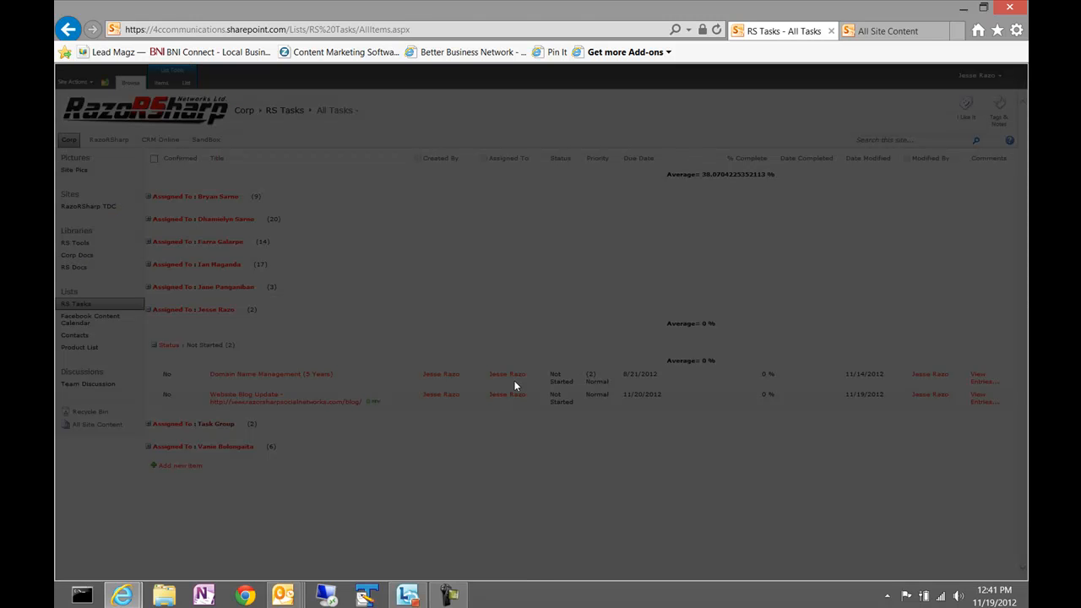
Open the Website Blog Update item dialog and start Edit Item from the ribbon
left_click(243, 393)
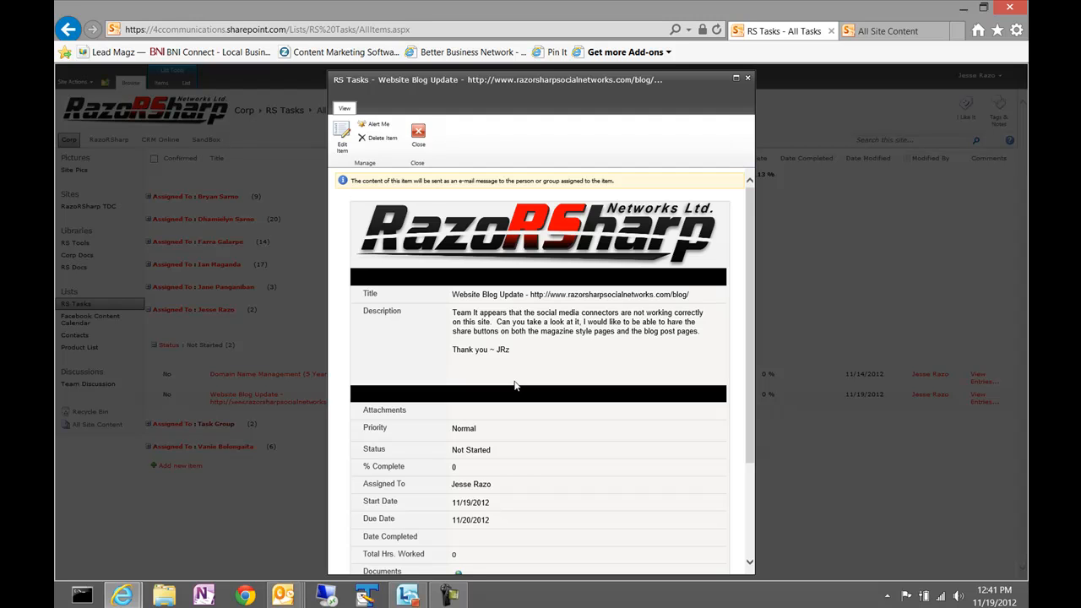
scroll("down", 3)
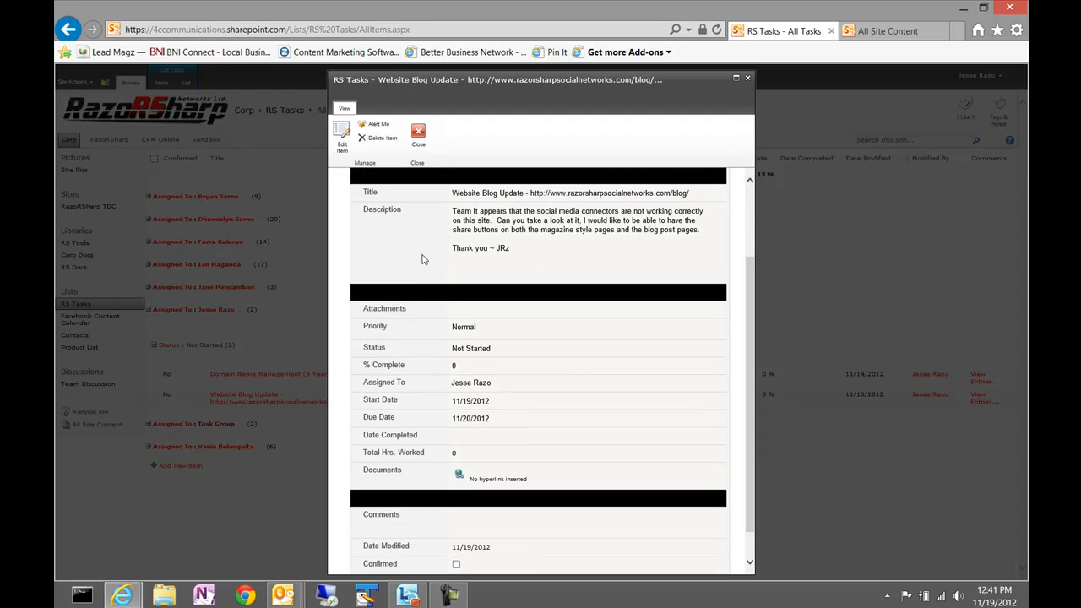
mouse_move(577, 391)
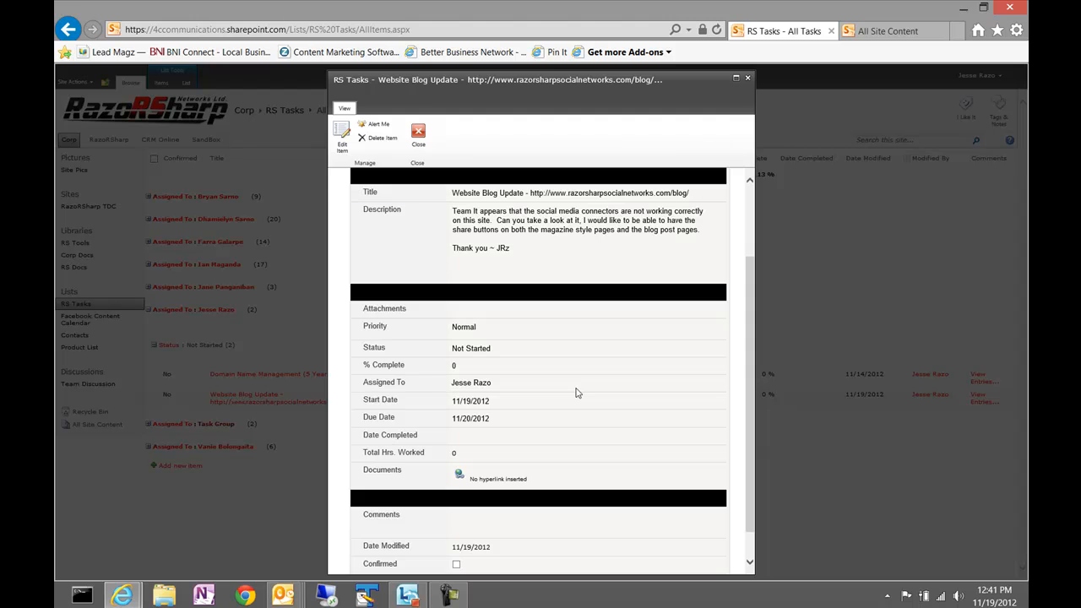
left_click(341, 137)
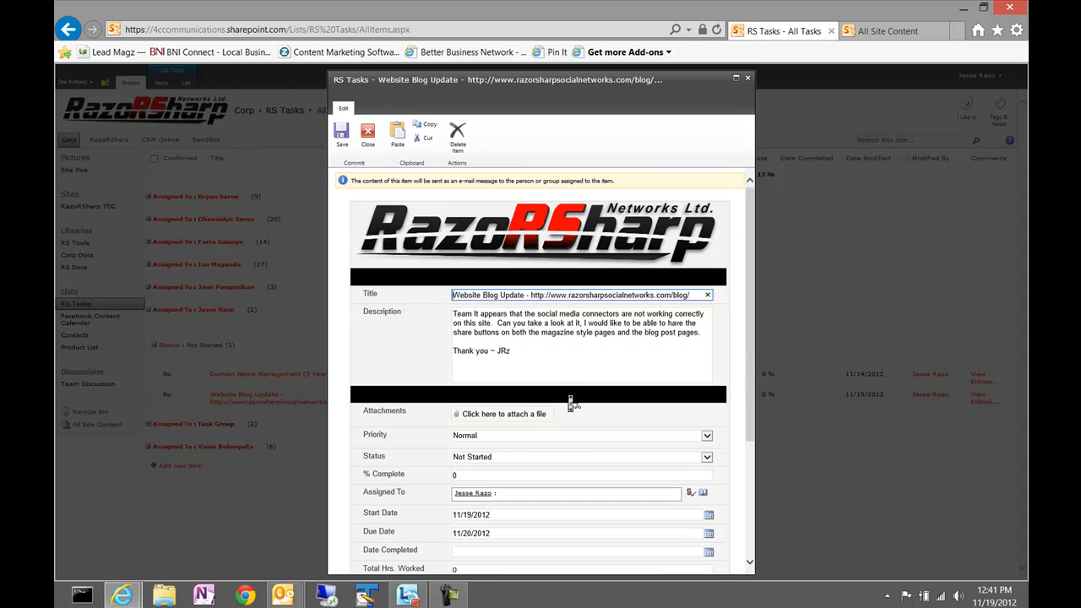
scroll("down", 3)
type("2")
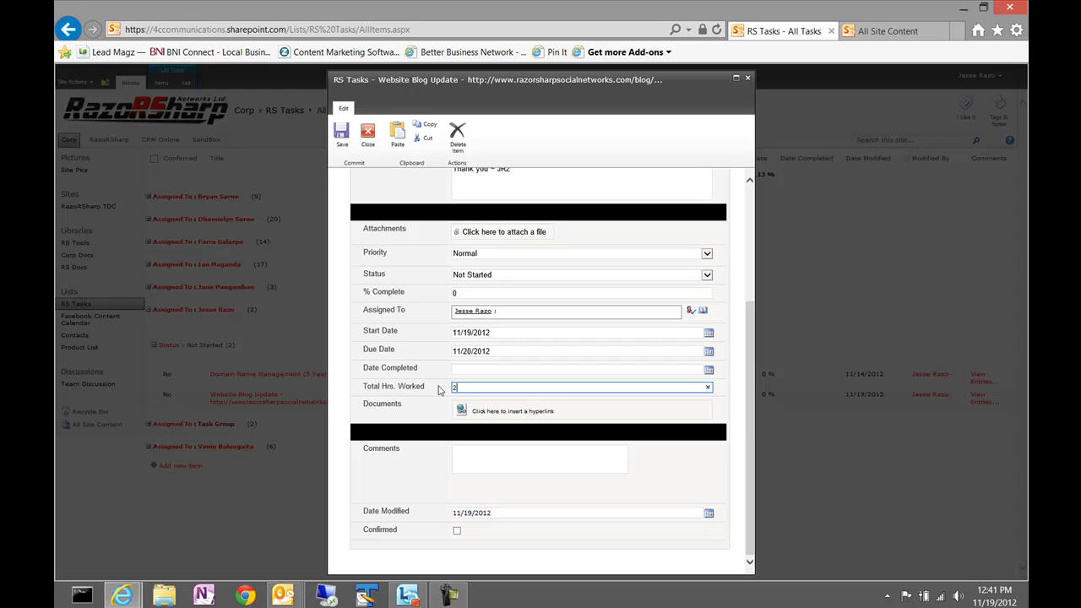
left_click(578, 368)
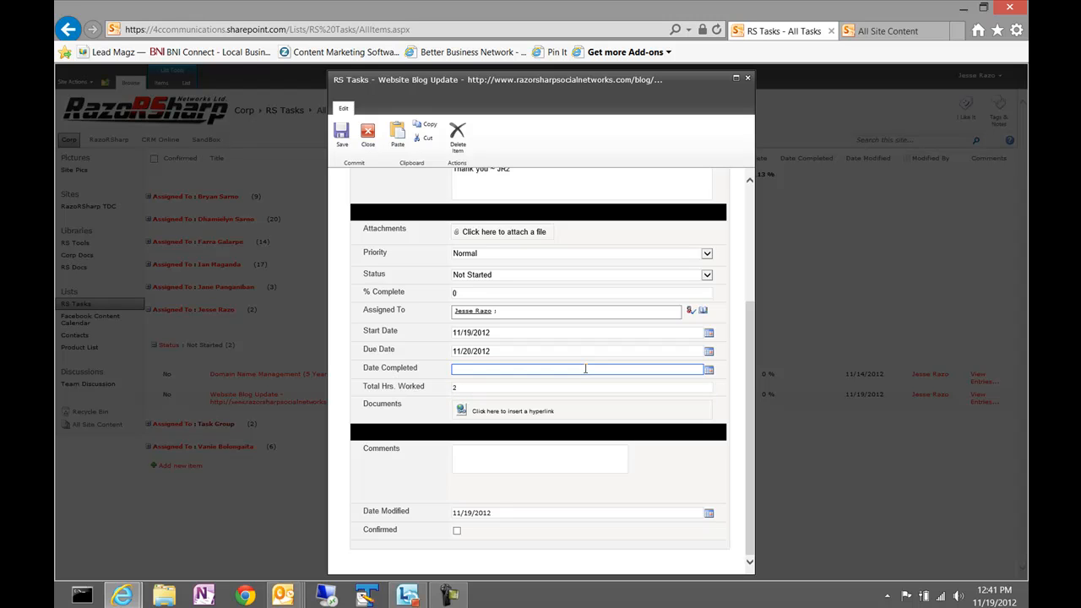
left_click(578, 386)
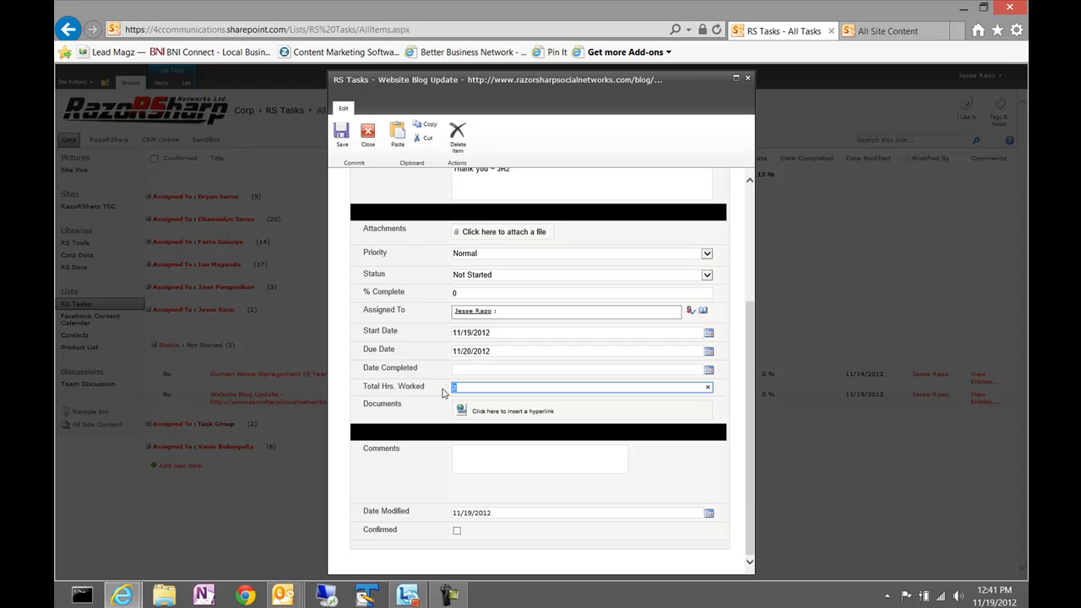
type("4")
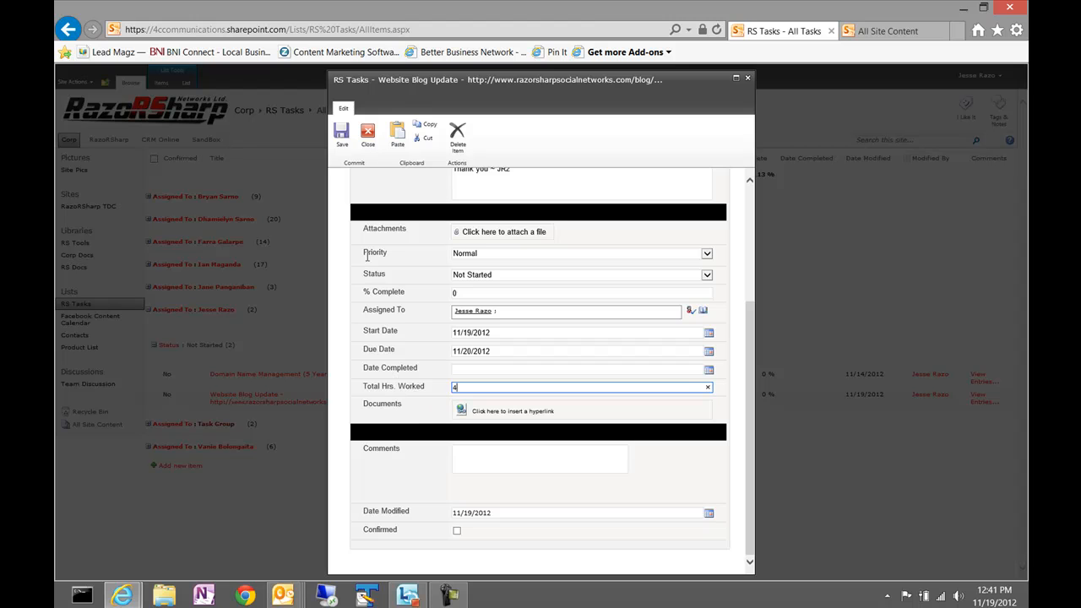
left_click(341, 135)
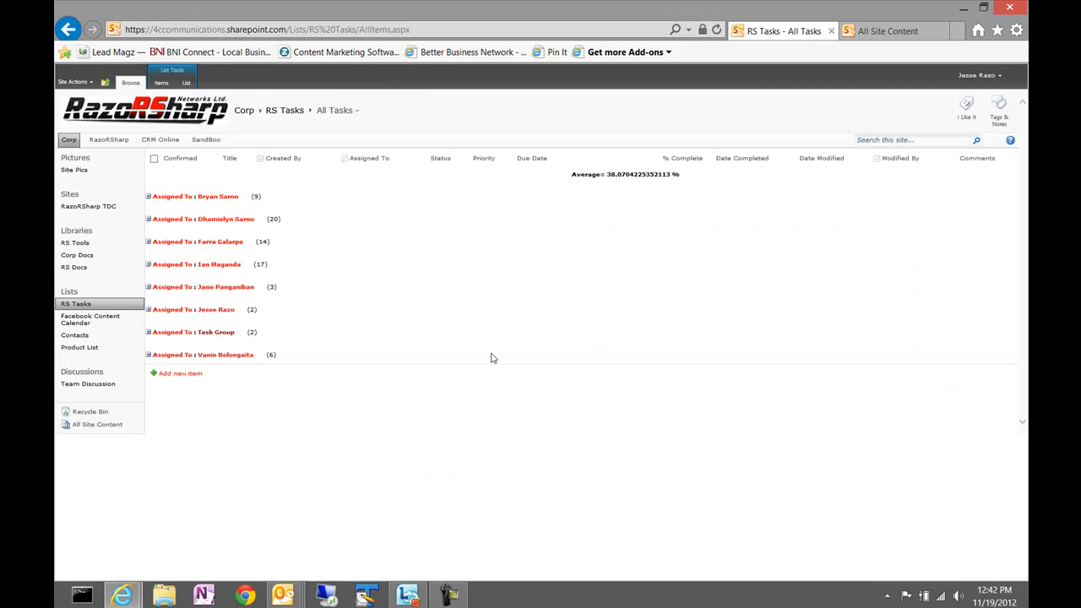
left_click(149, 310)
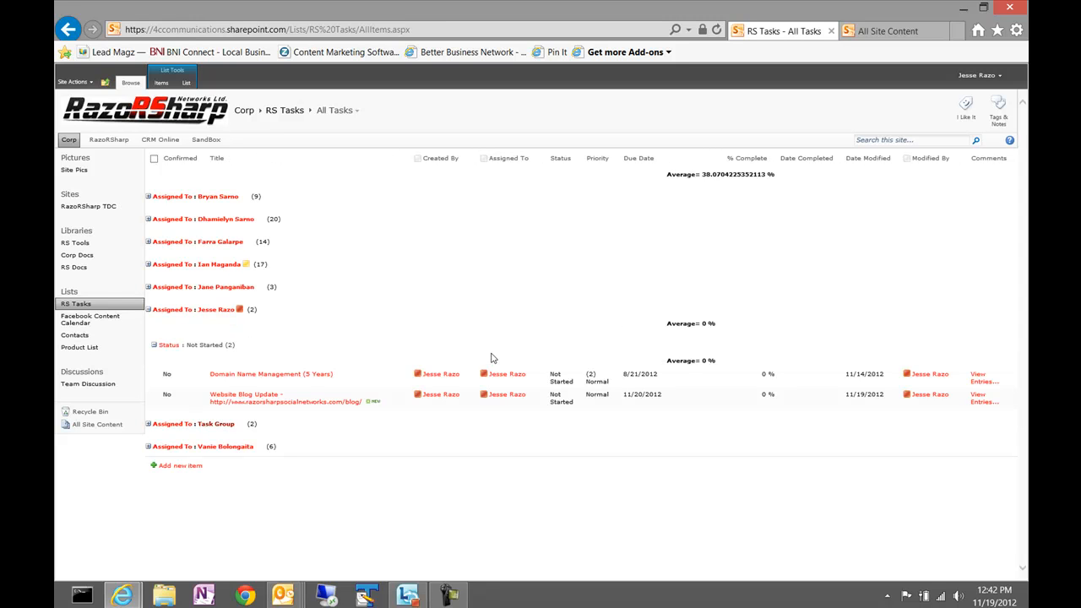